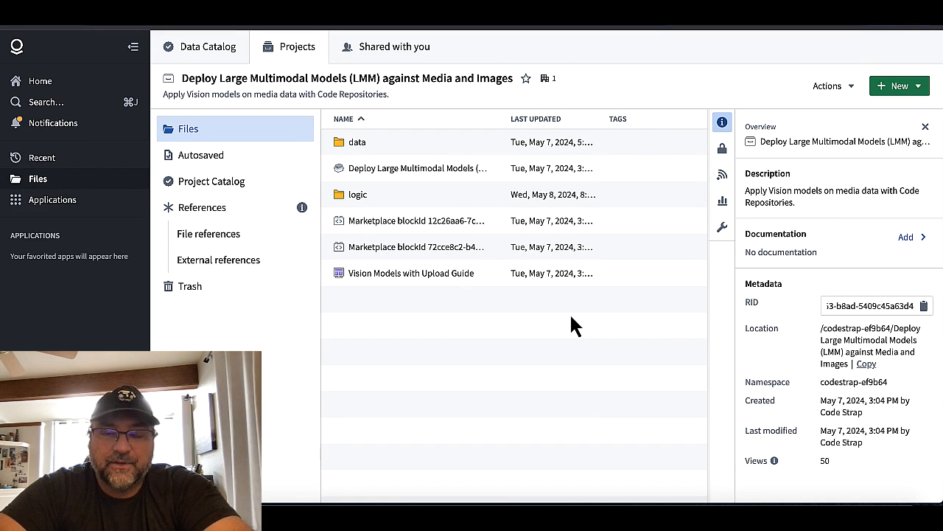
mouse_move(369, 155)
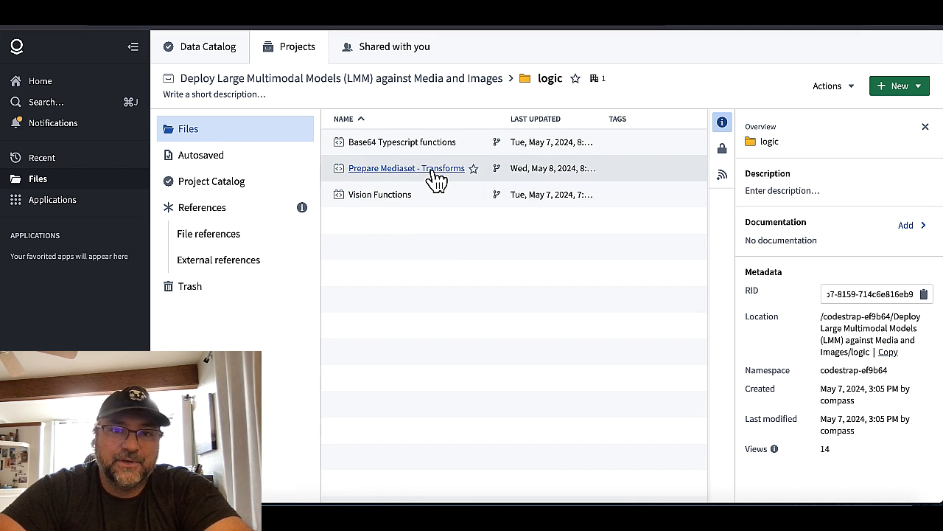
Open the Prepare Mediaset - Transforms repository from the logic folder.
click(406, 169)
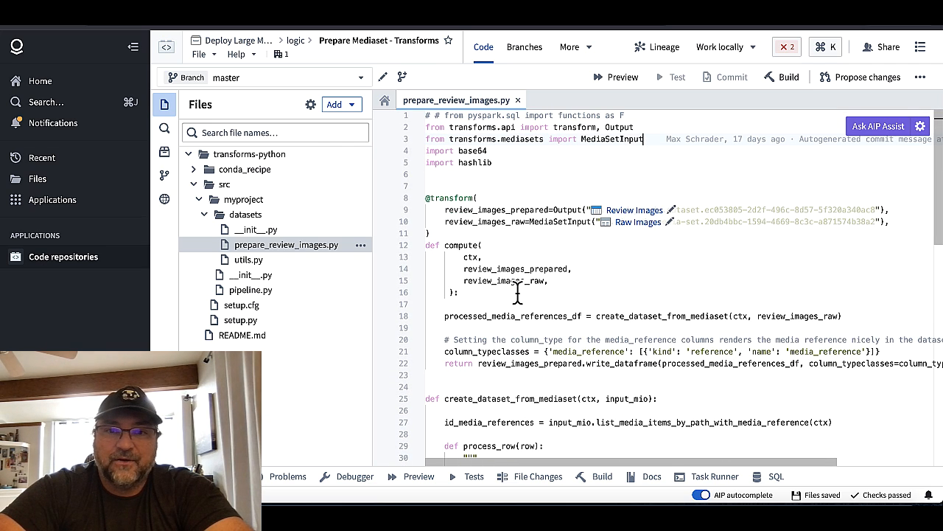
scroll(down, 3)
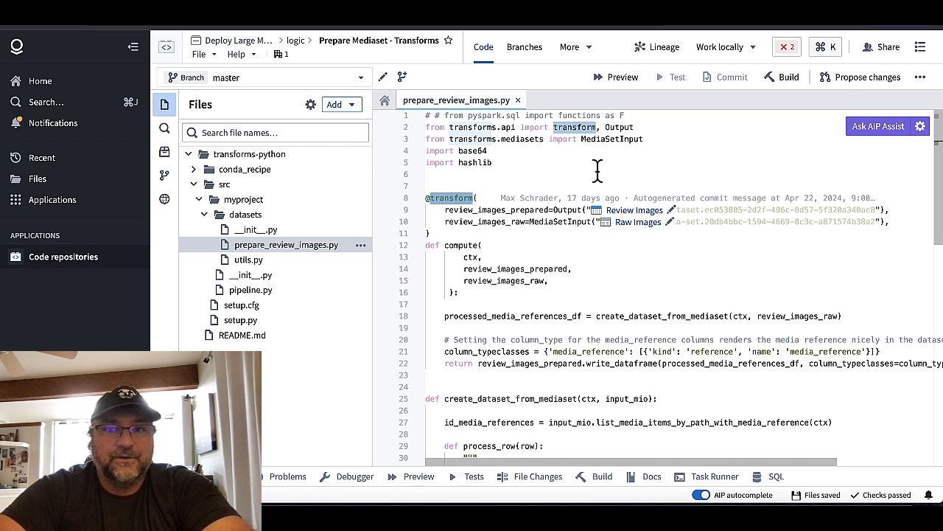
mouse_move(552, 263)
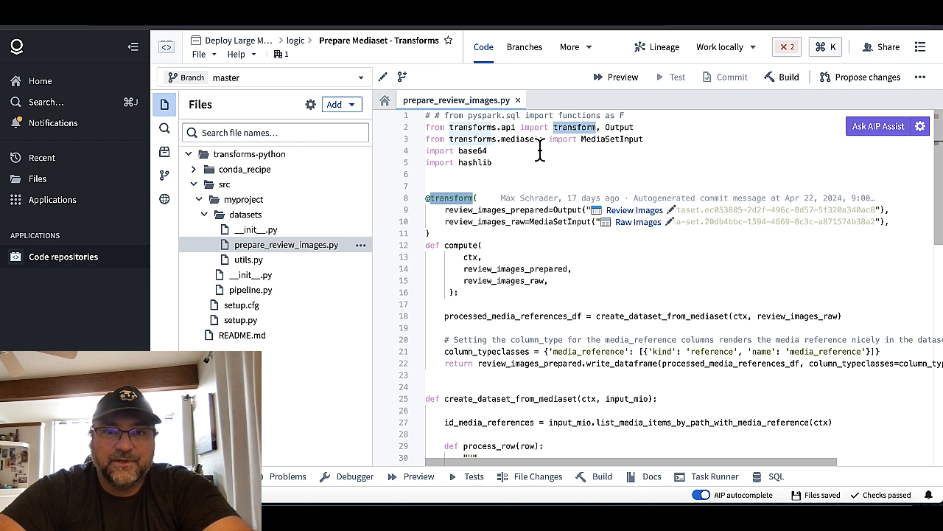
mouse_move(557, 166)
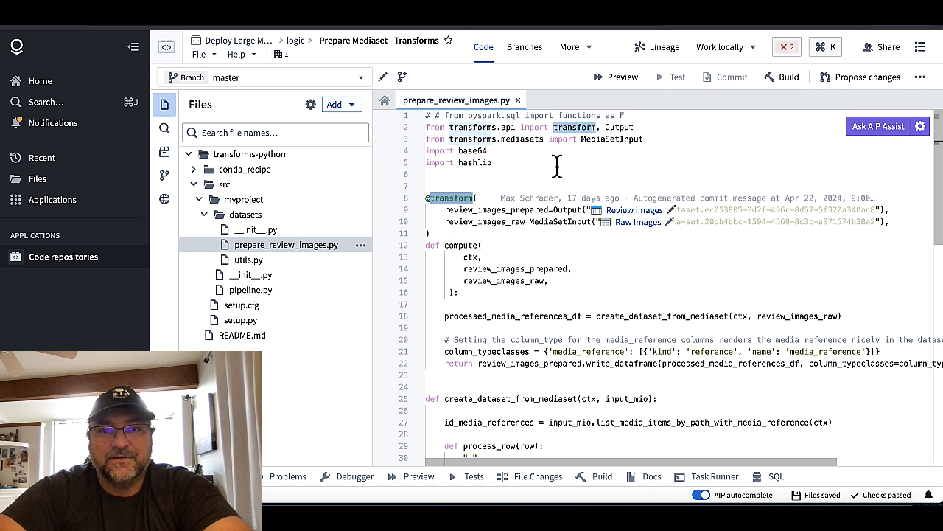
mouse_move(634, 210)
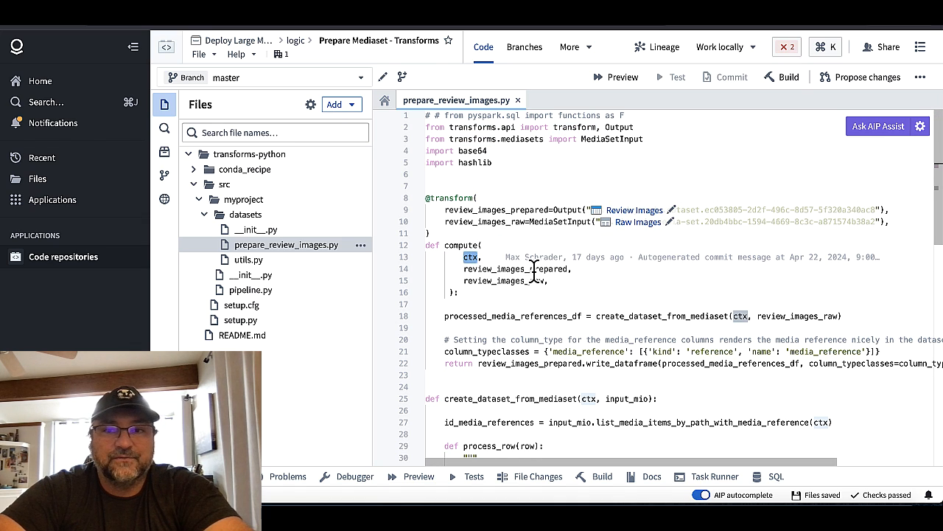
scroll(down, 3)
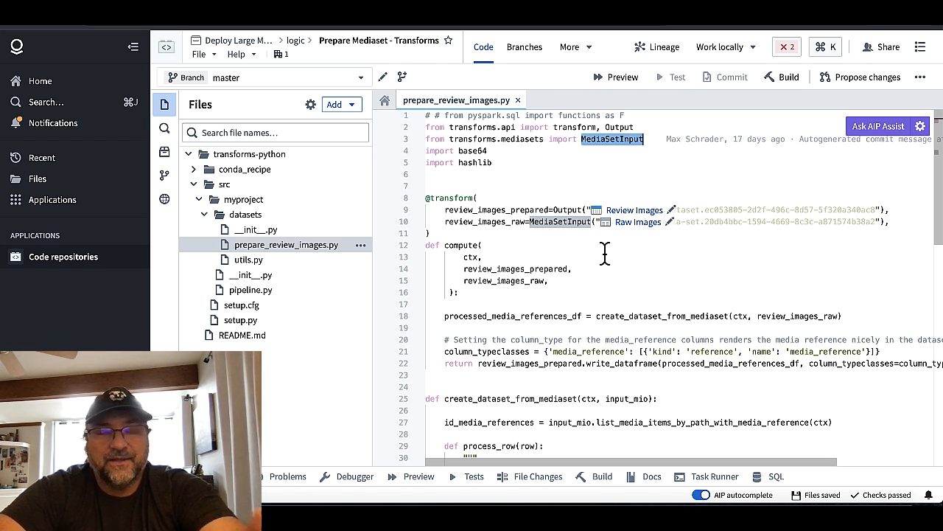
mouse_move(642, 273)
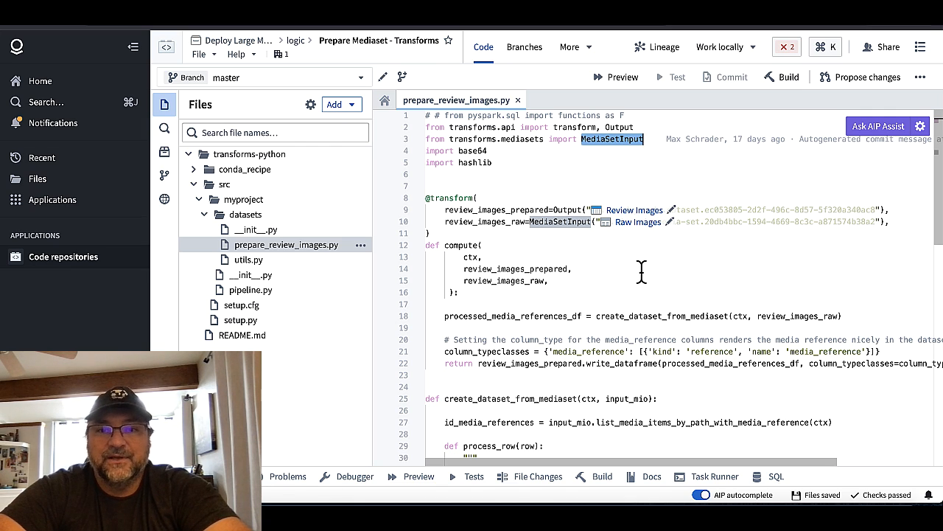
scroll(down, 3)
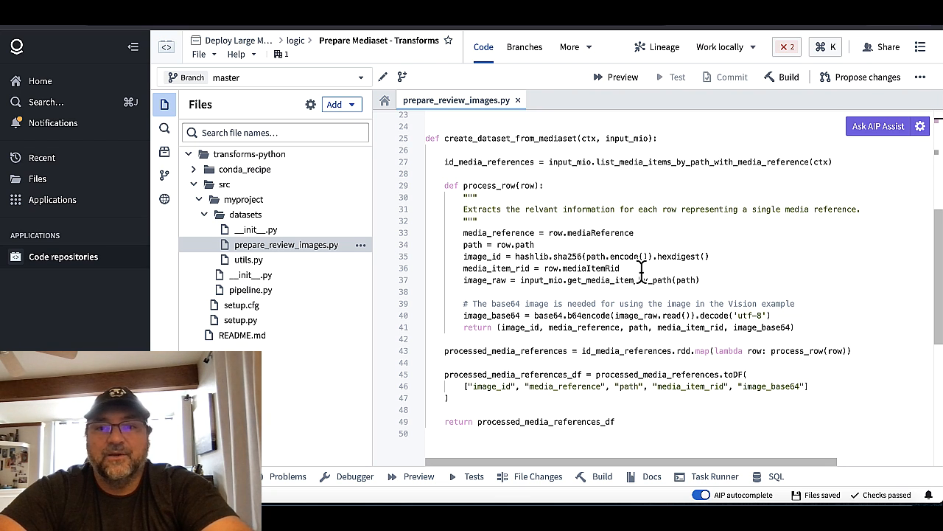
mouse_move(762, 319)
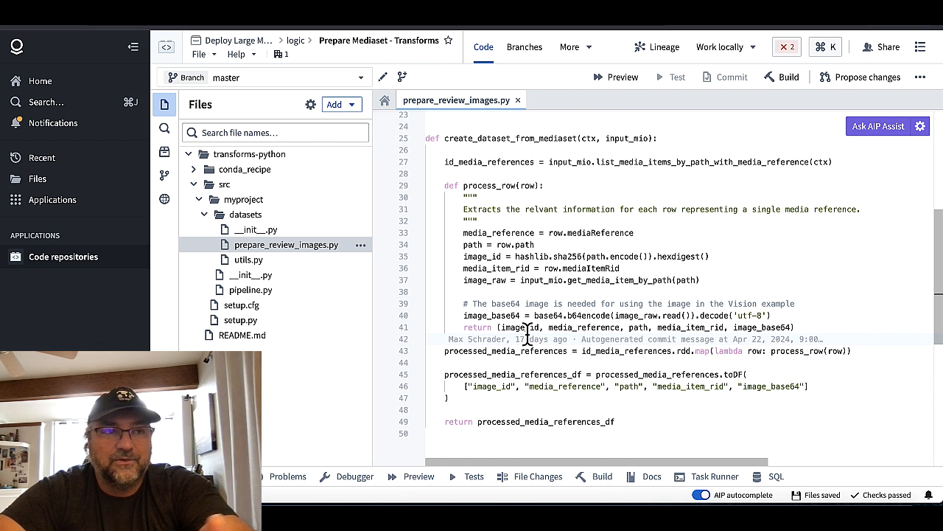
mouse_move(496, 355)
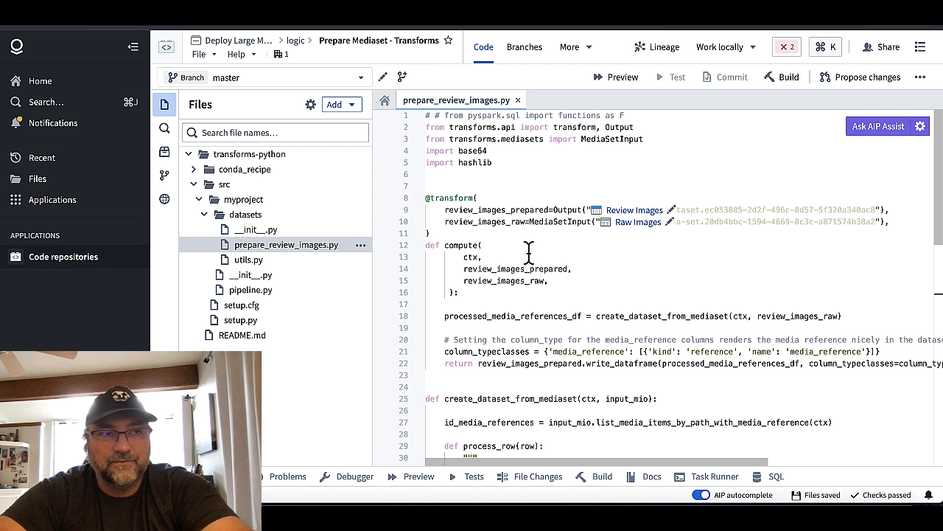
mouse_move(512, 253)
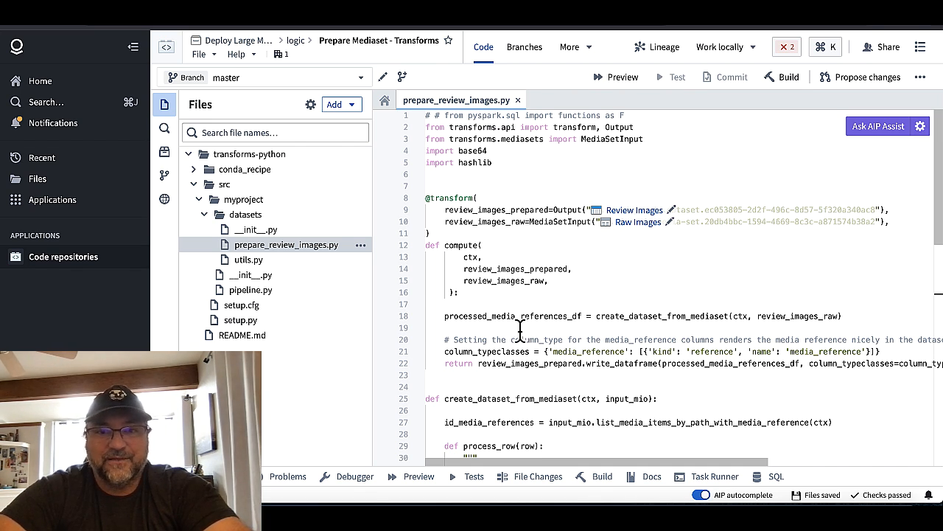
scroll(down, 3)
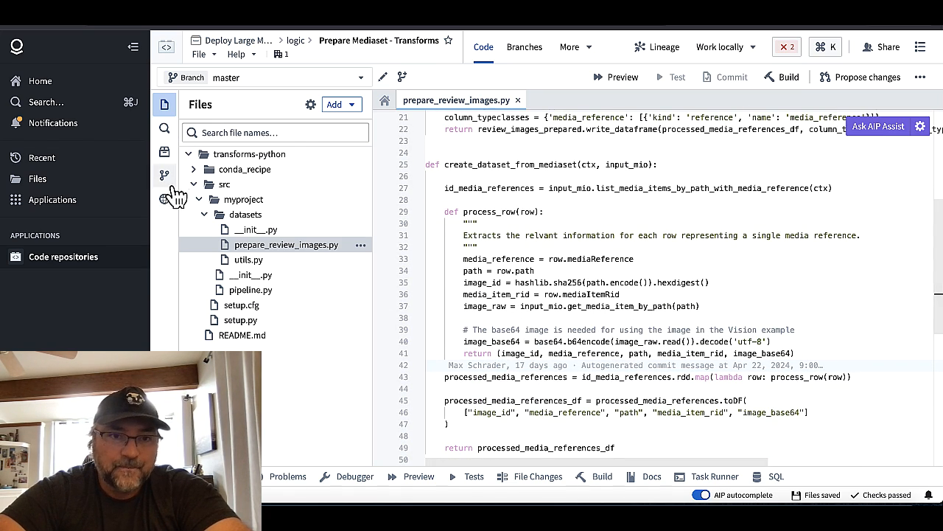
click(165, 199)
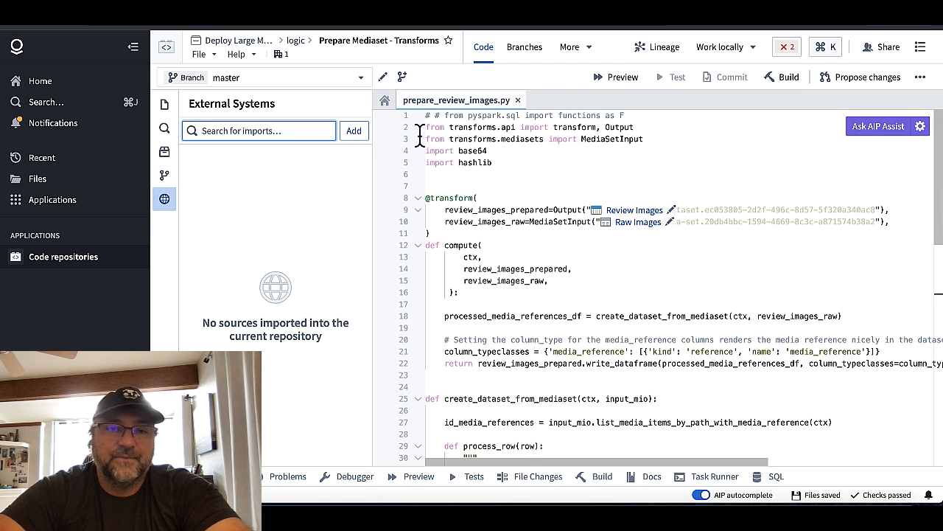
click(164, 104)
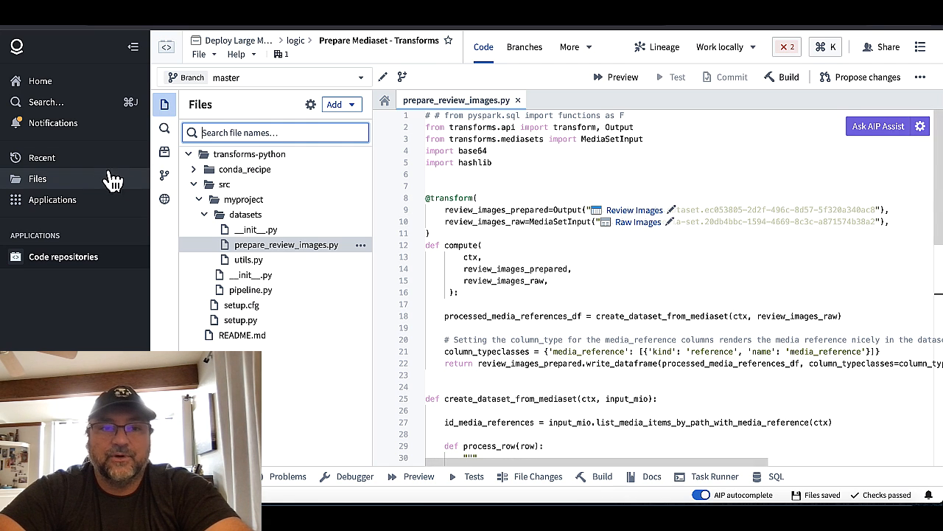
click(165, 199)
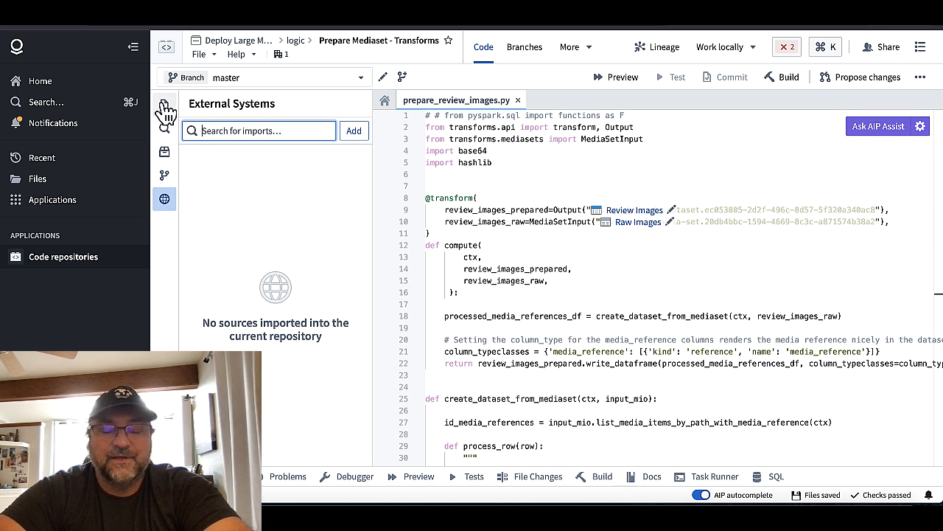
click(164, 104)
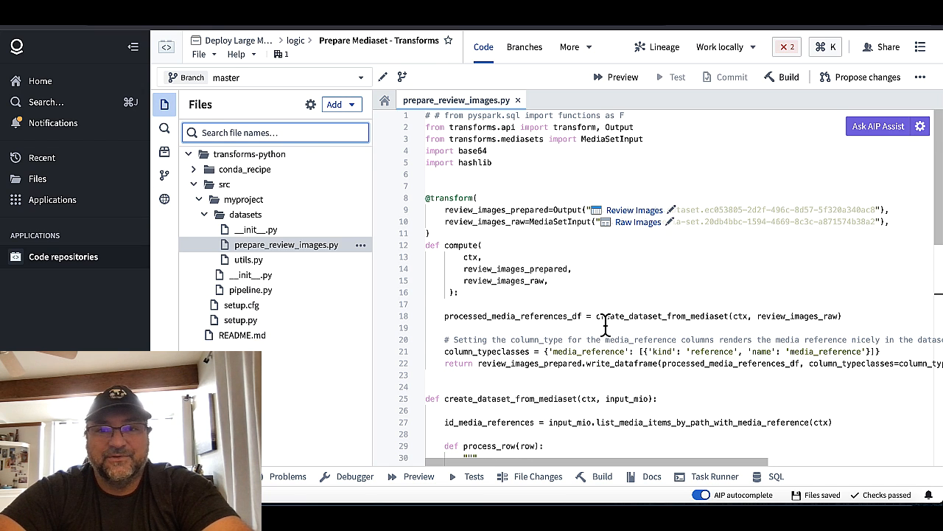
scroll(down, 3)
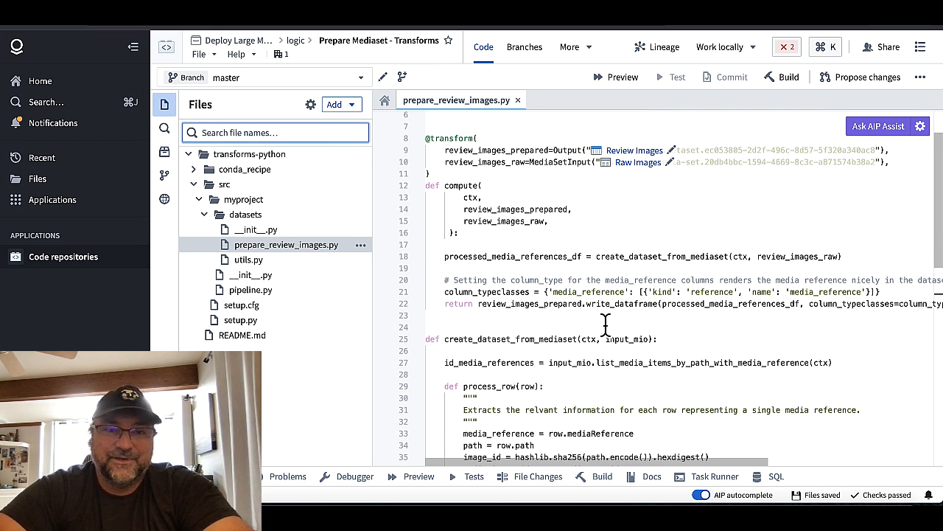
scroll(down, 3)
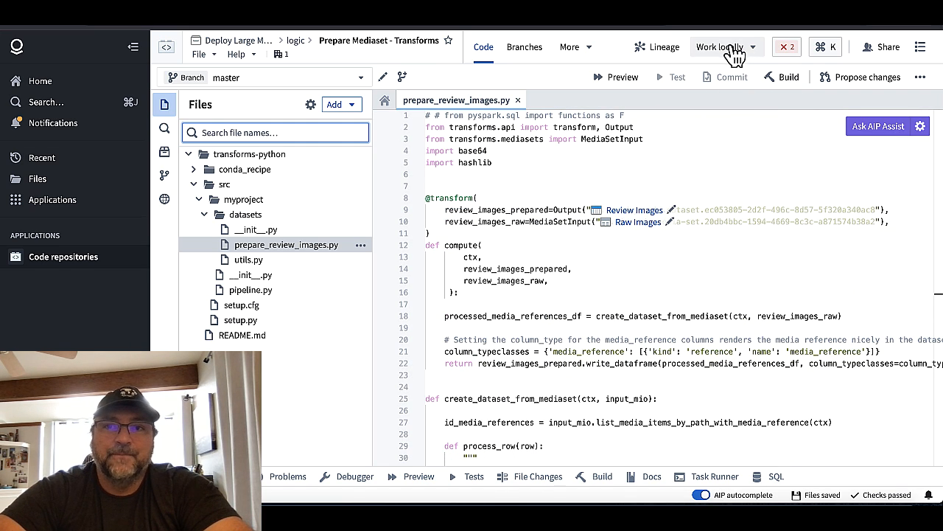
click(722, 47)
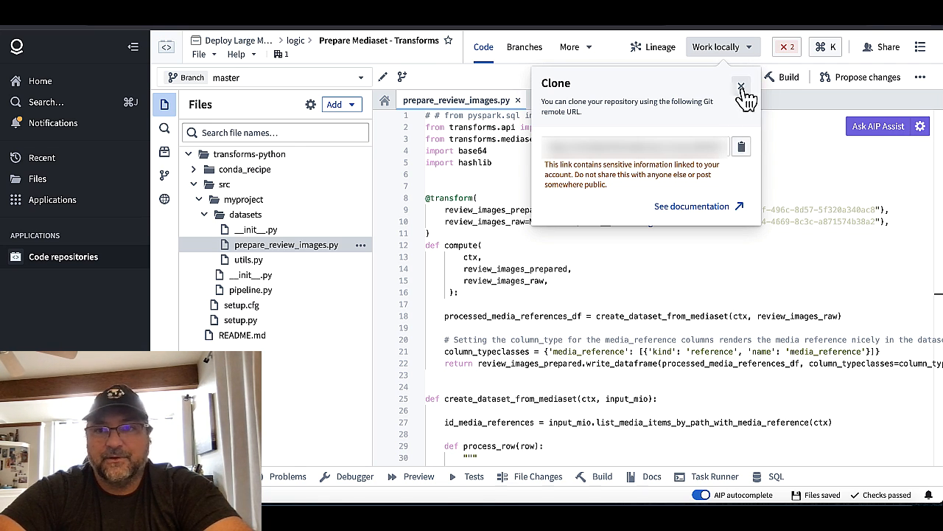
click(740, 86)
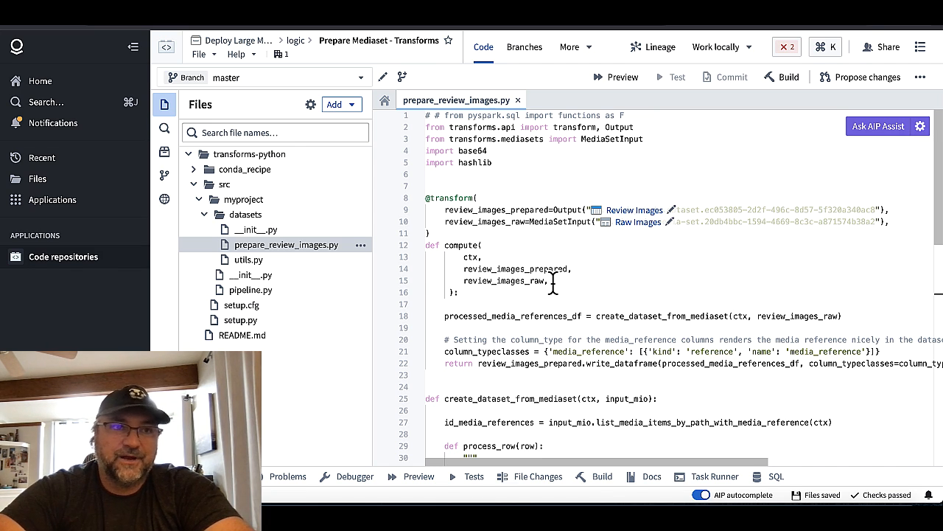
mouse_move(503, 339)
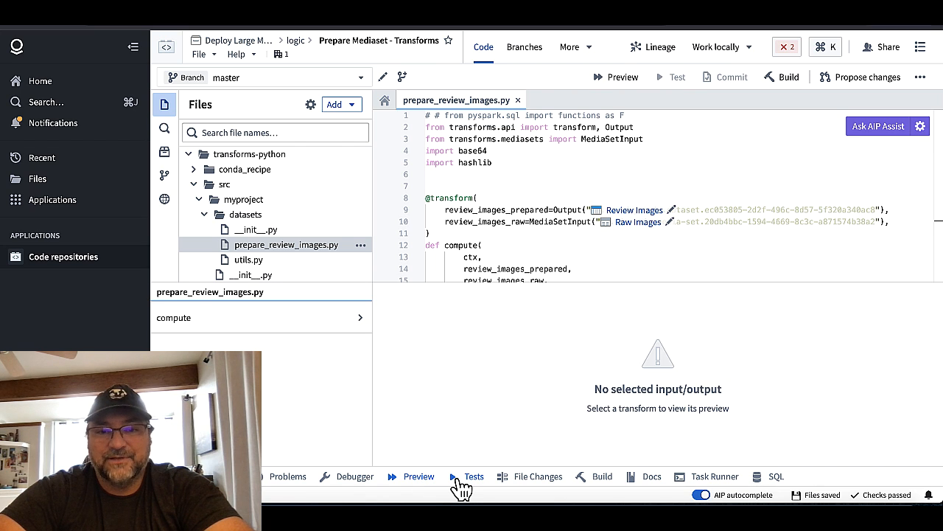
mouse_move(449, 496)
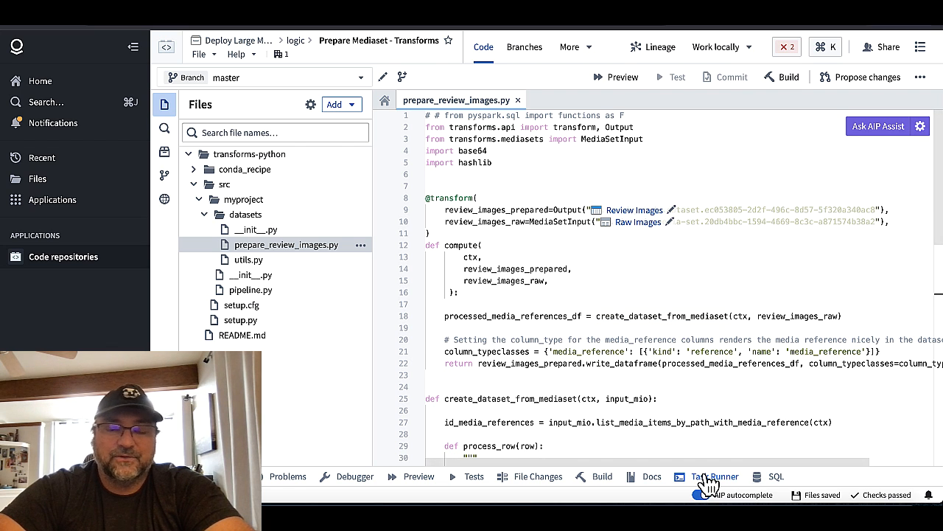
click(718, 476)
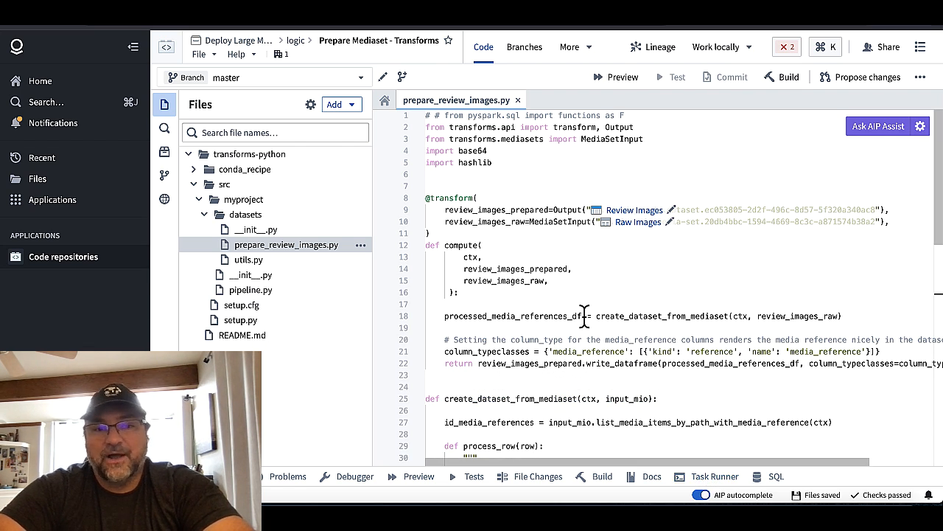
mouse_move(545, 324)
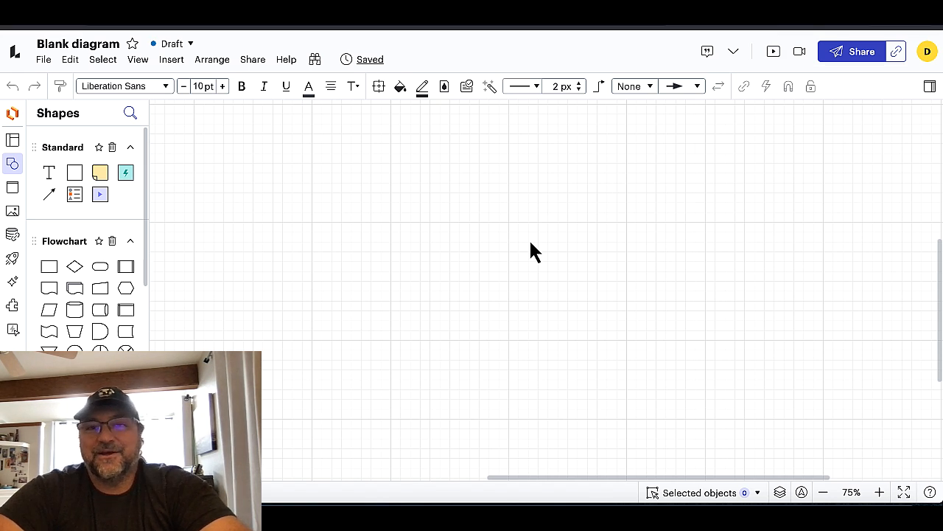
mouse_move(279, 232)
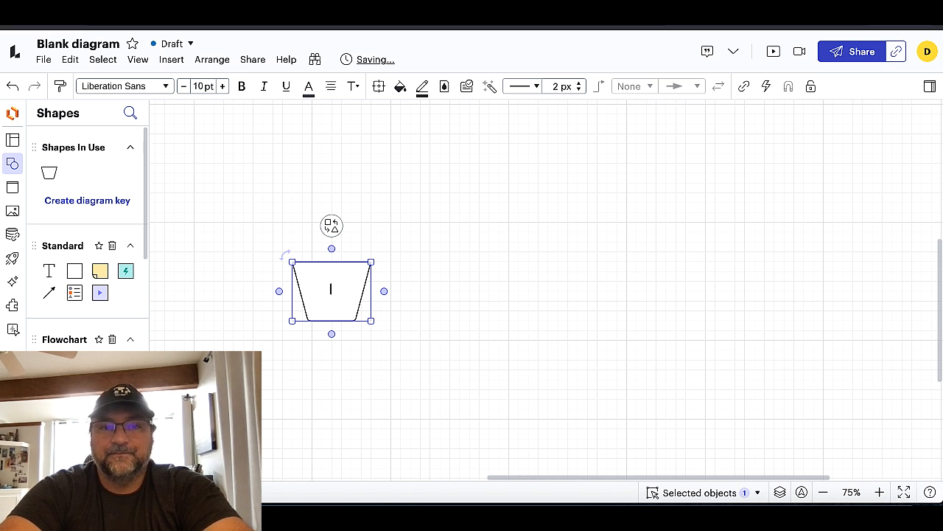
Label the trapezoid 'SaaS', widen it into a funnel, and place a rectangle beside it.
text(SaaS)
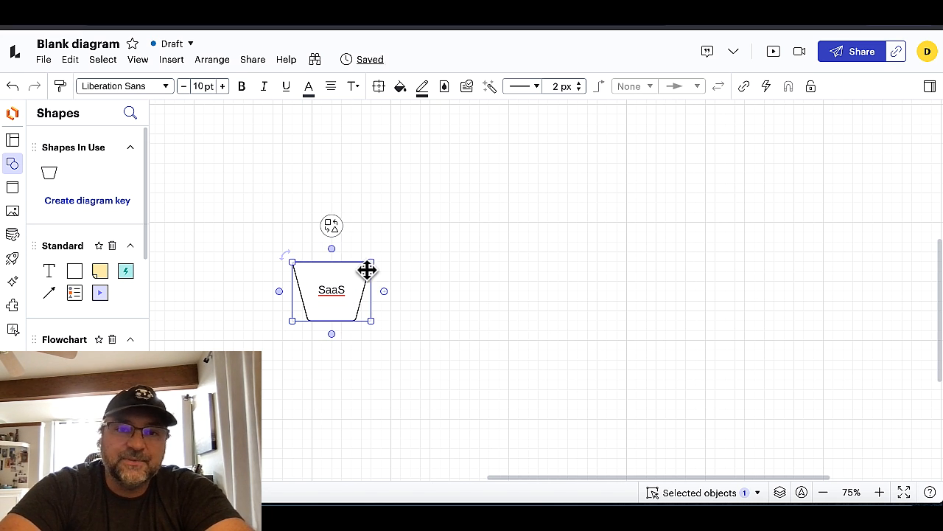
drag(292, 262, 292, 183)
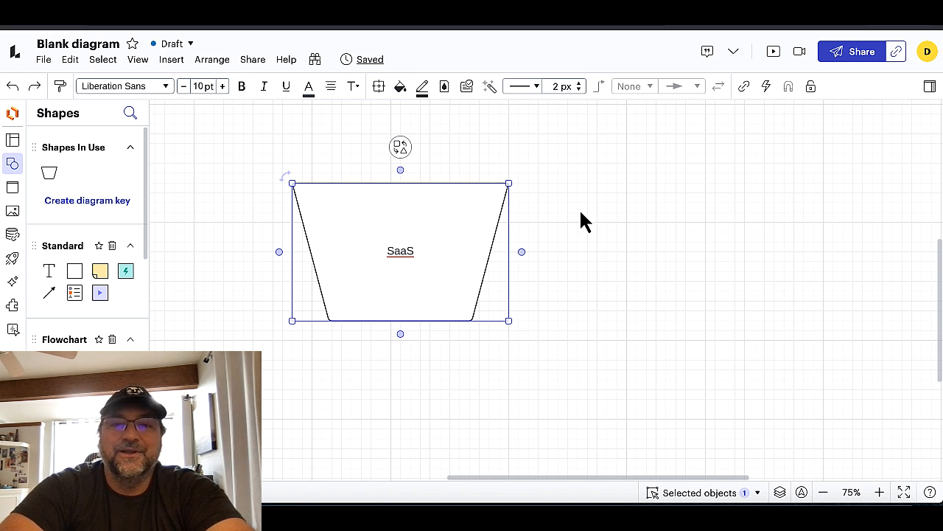
mouse_move(395, 222)
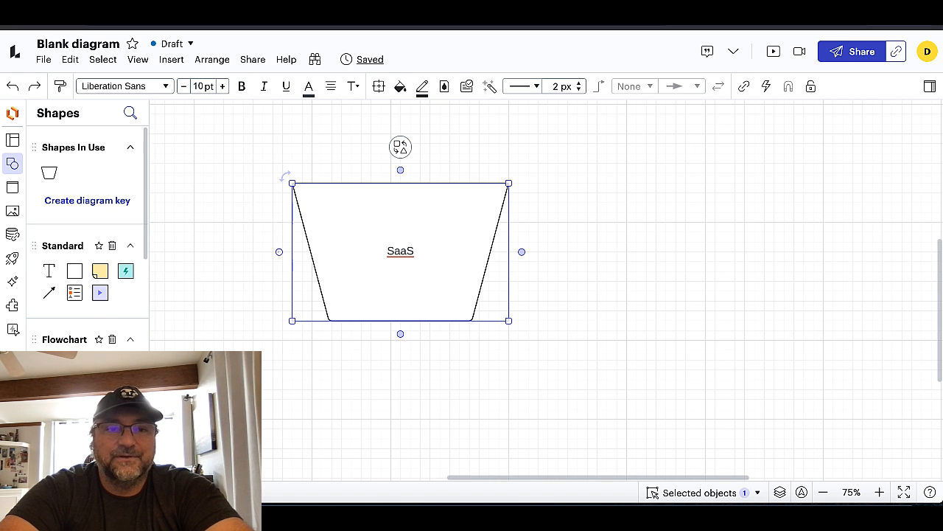
drag(75, 270, 557, 250)
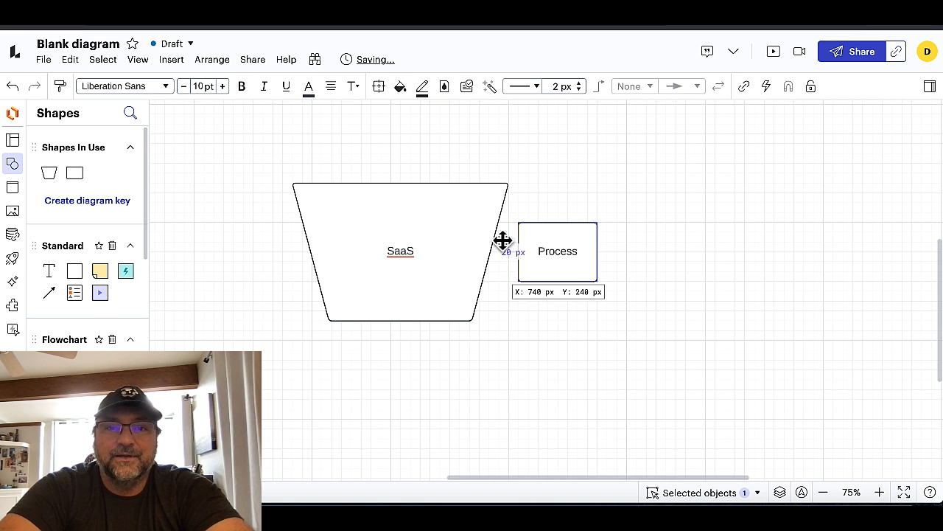
drag(557, 250, 341, 212)
text(devs)
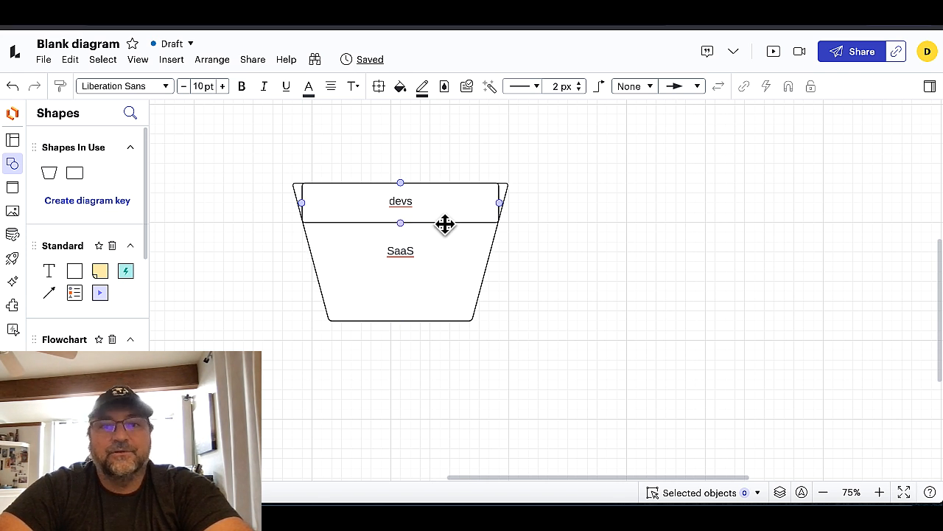
Add narrower tier copies below devs labelled SMB, Large and Enterprise.
click(401, 210)
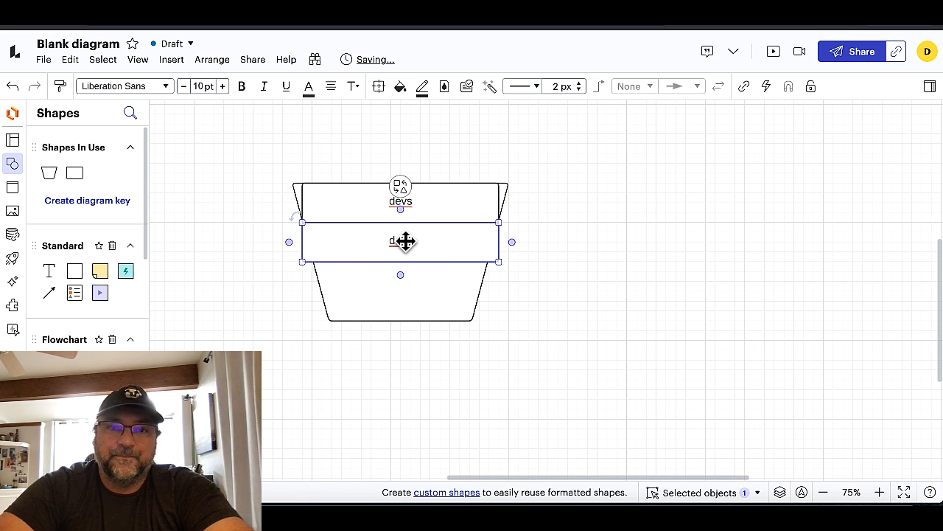
text(SMB)
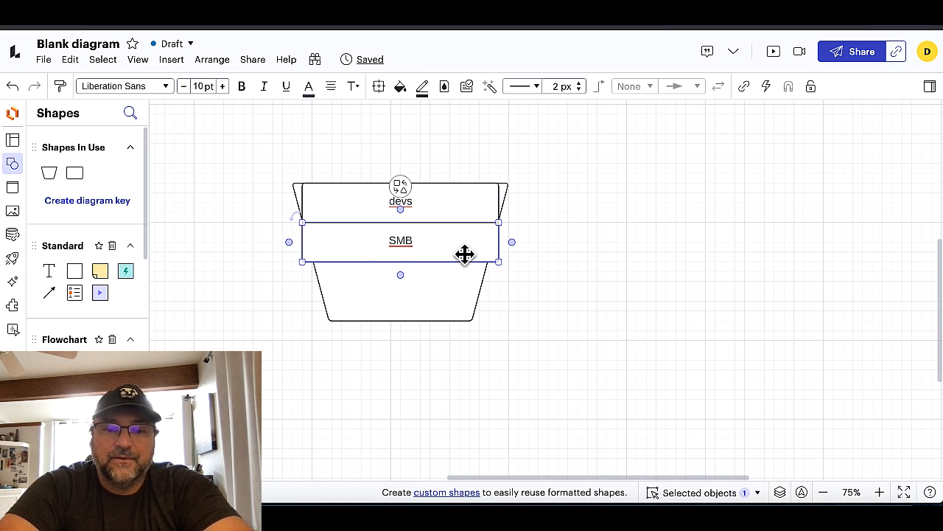
drag(464, 254, 401, 286)
text(LA)
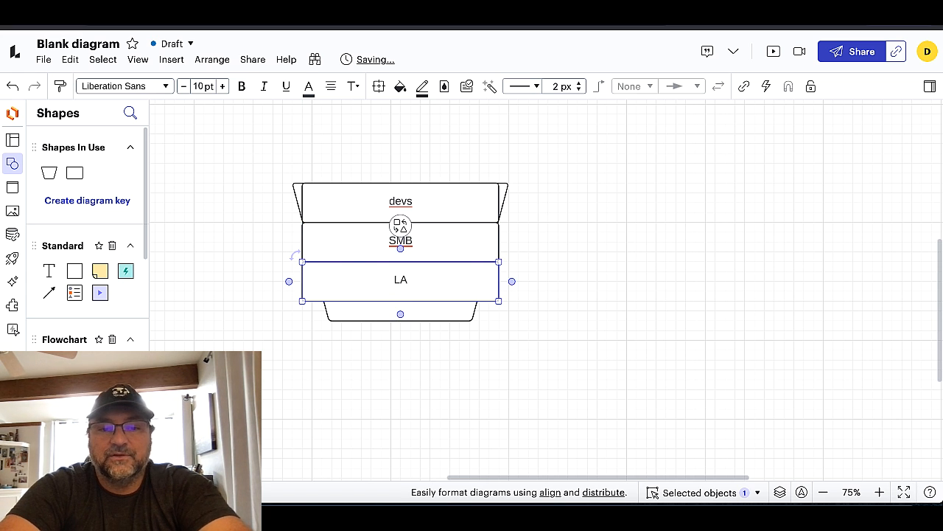
text(Large)
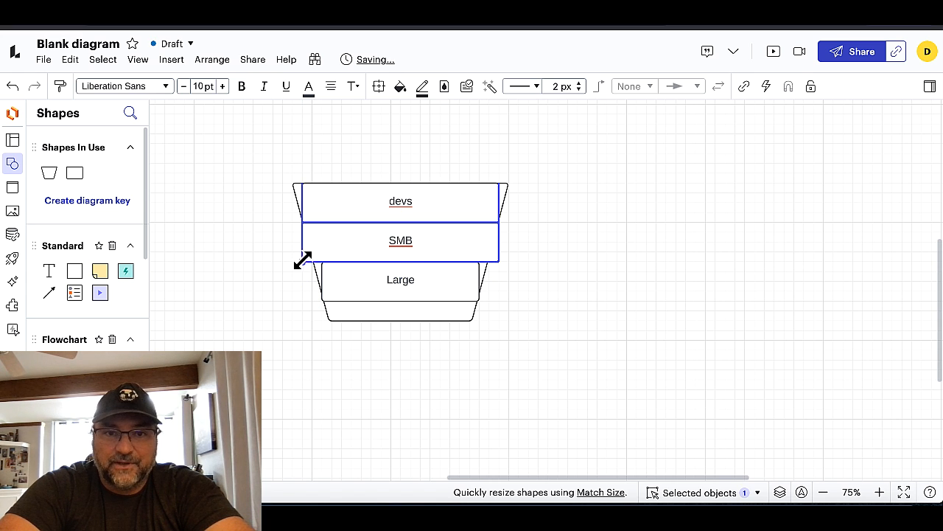
click(406, 240)
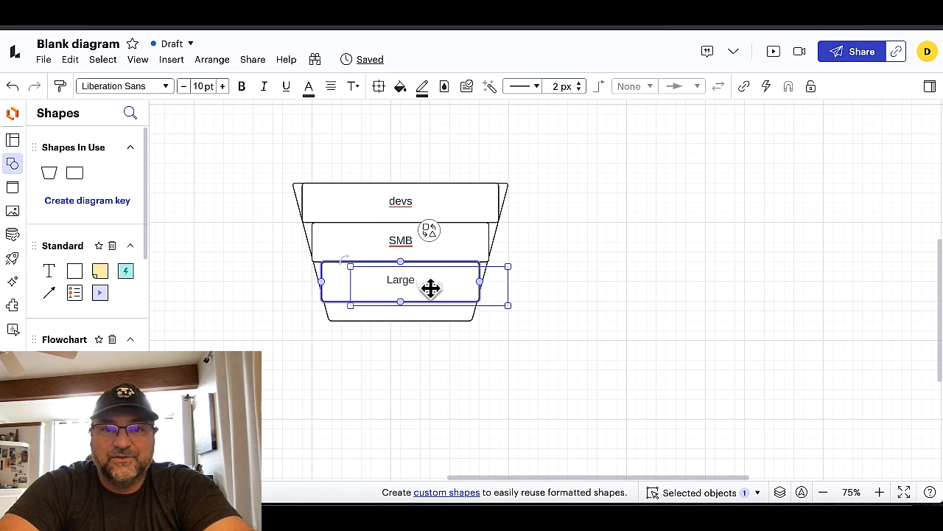
drag(400, 284, 400, 320)
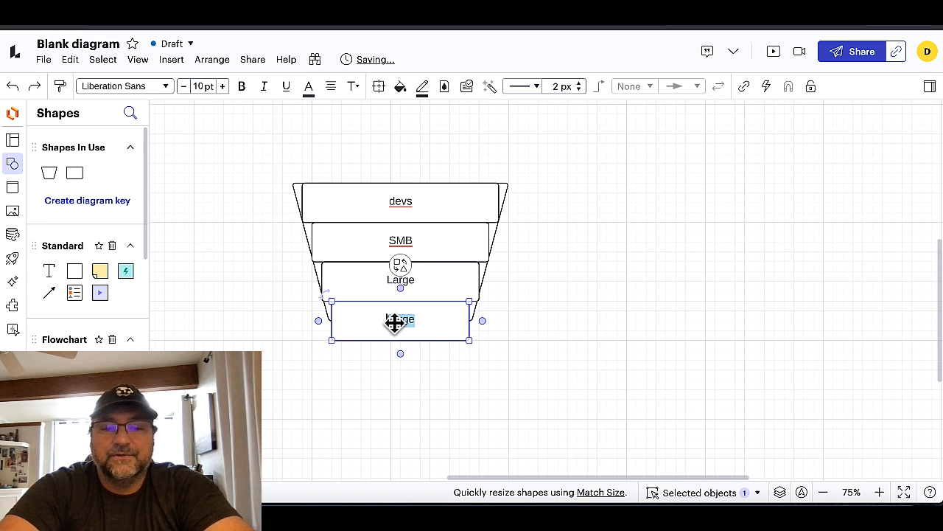
text(Enterprise)
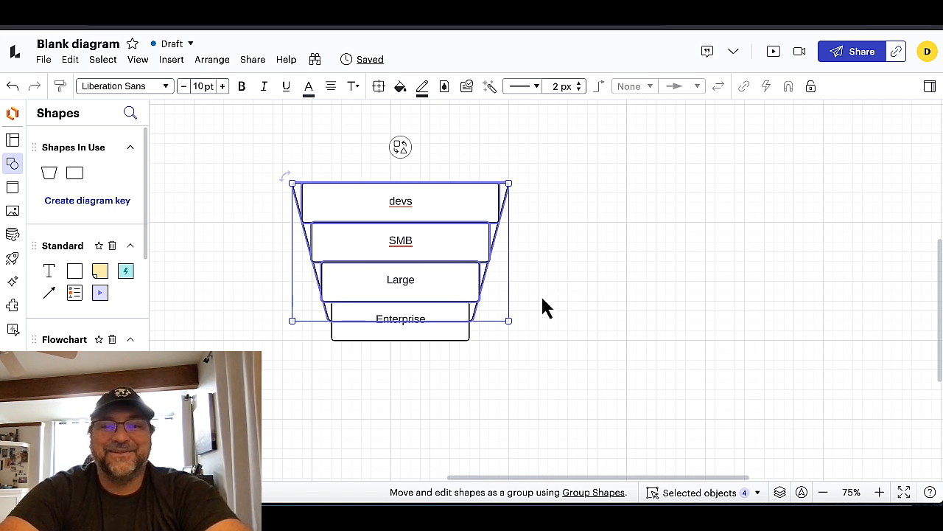
drag(400, 251, 686, 250)
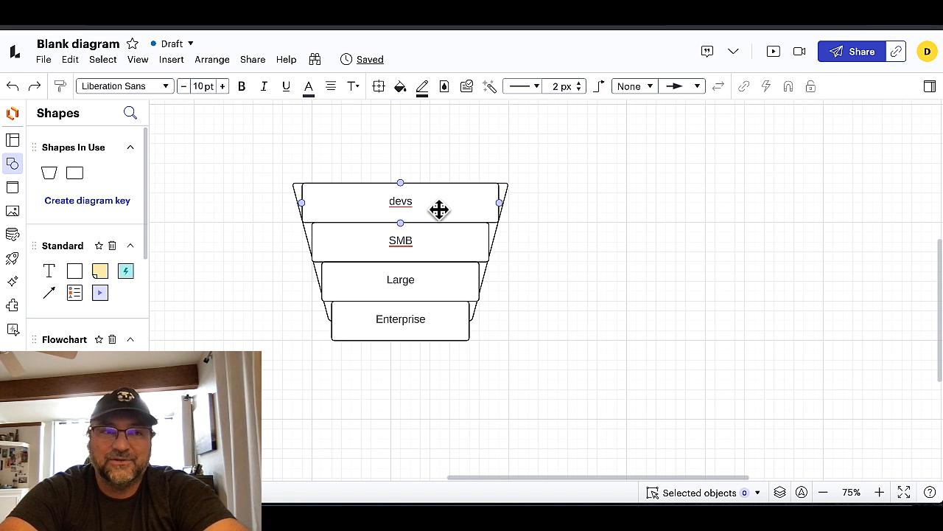
click(400, 241)
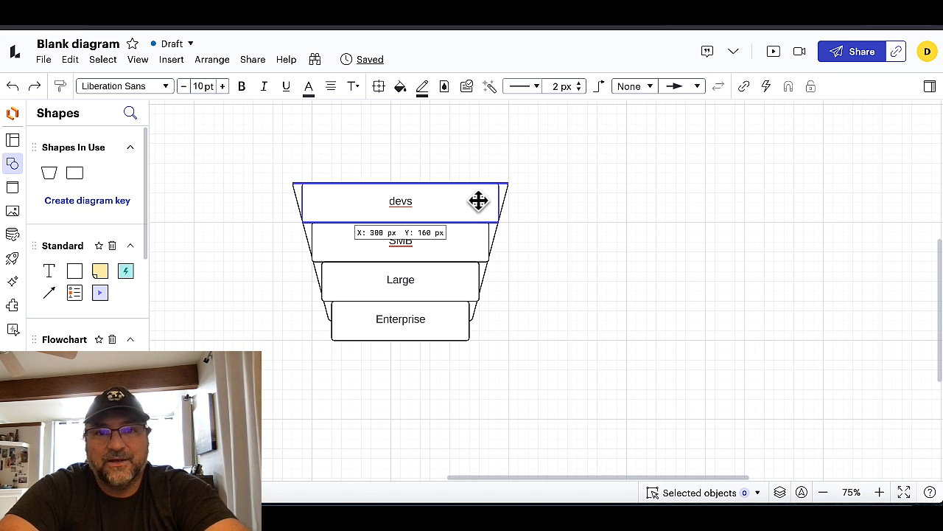
click(400, 319)
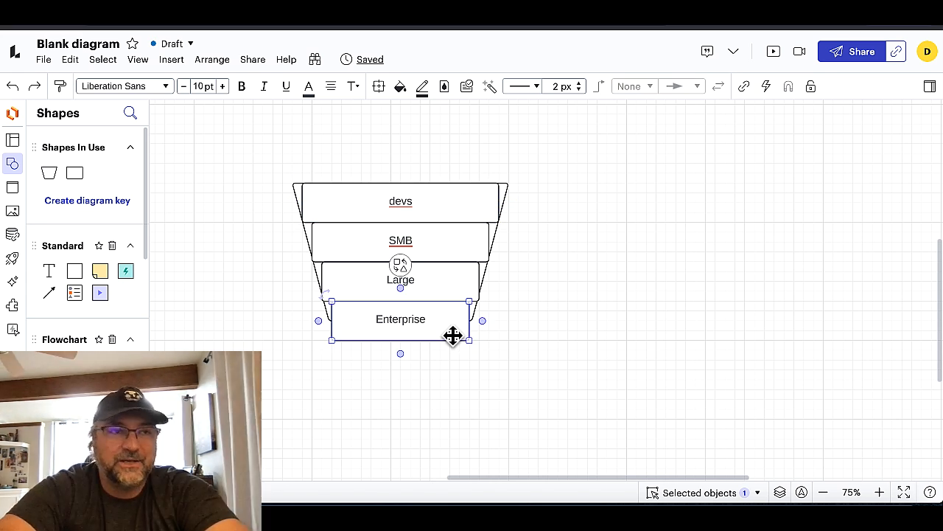
mouse_move(644, 299)
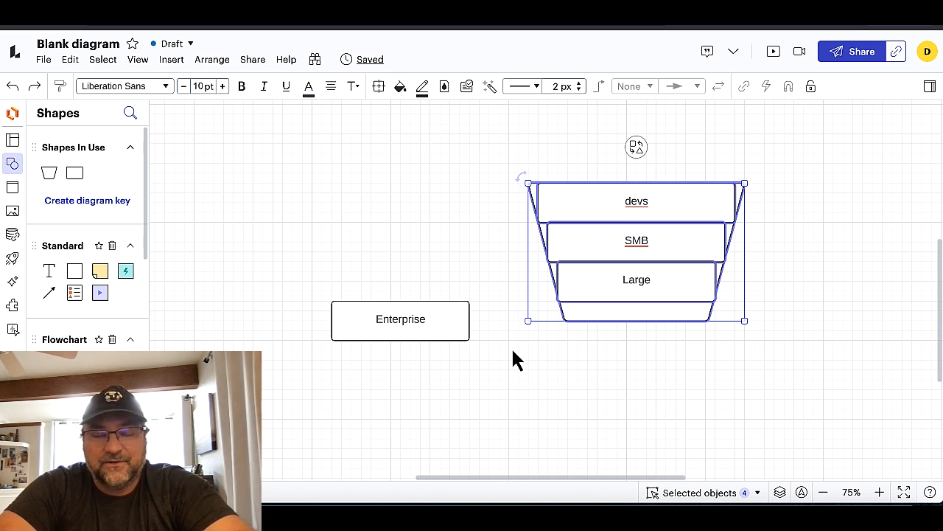
mouse_move(688, 352)
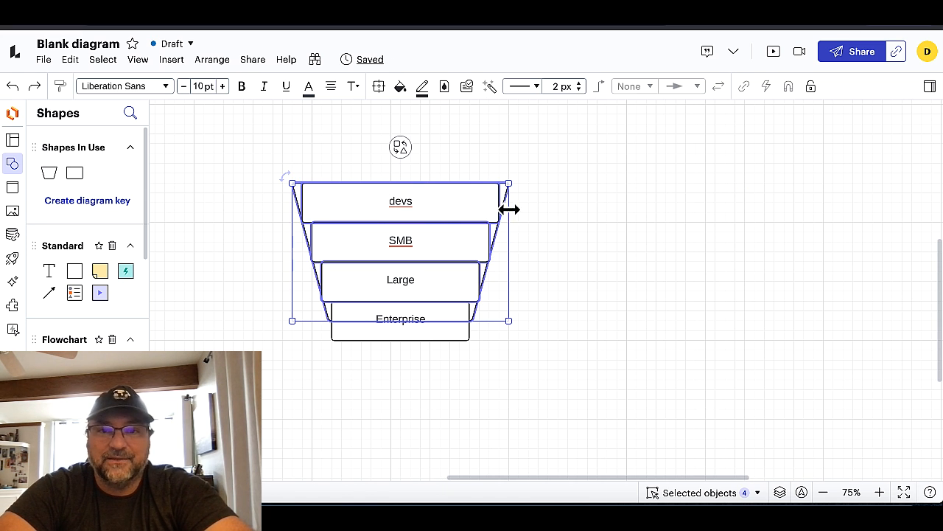
click(567, 237)
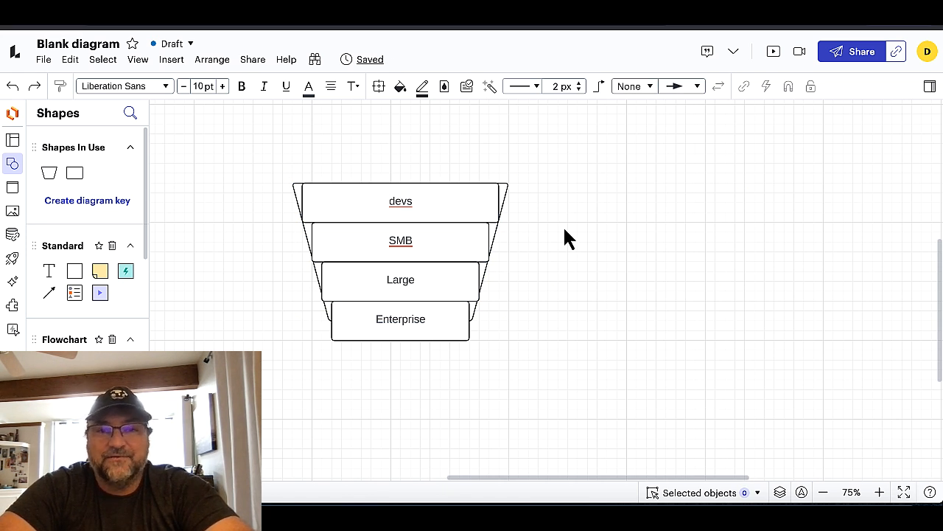
click(400, 320)
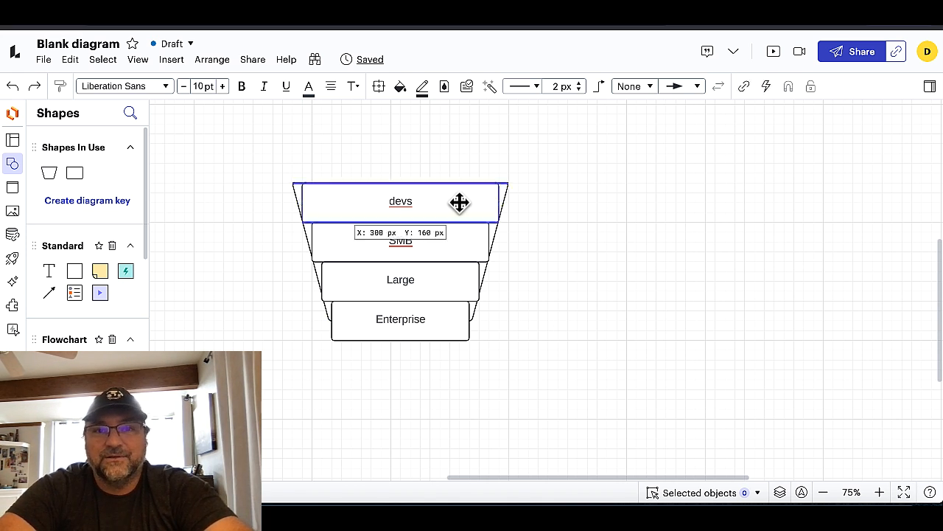
click(400, 202)
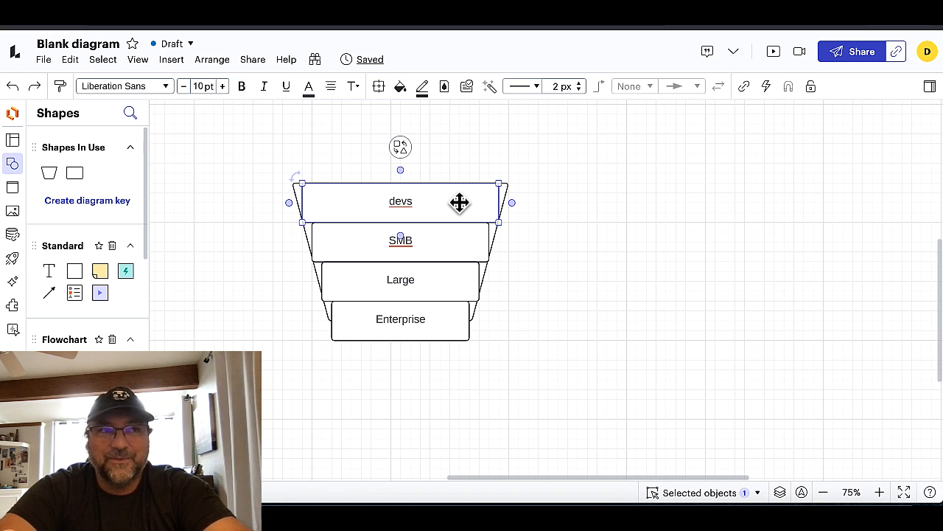
mouse_move(451, 221)
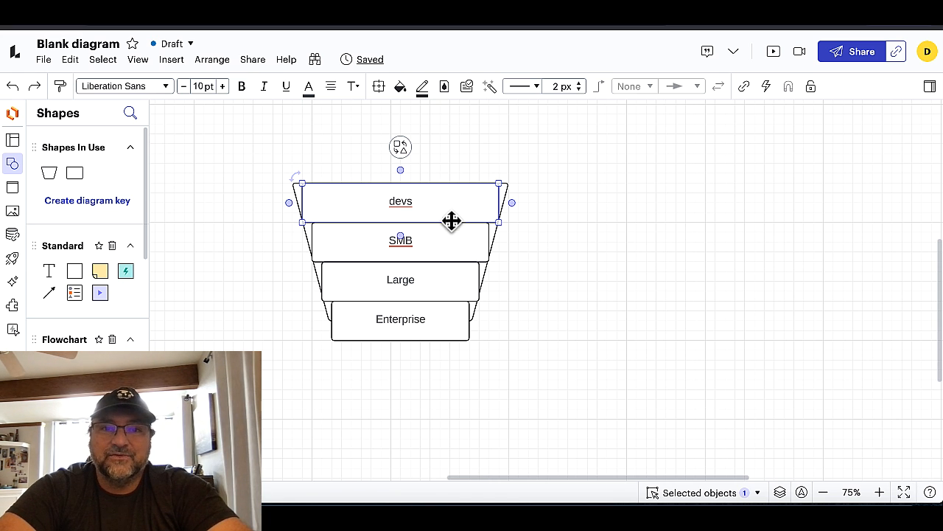
mouse_move(453, 214)
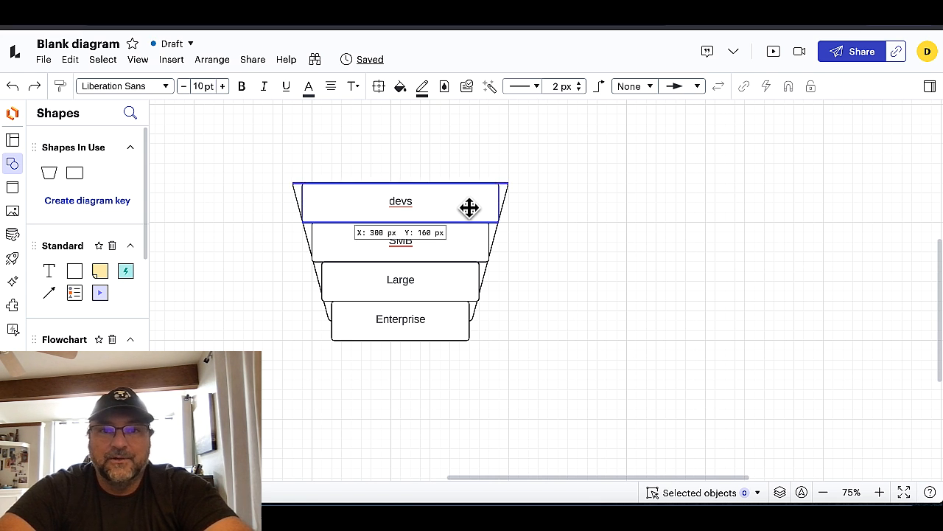
click(400, 201)
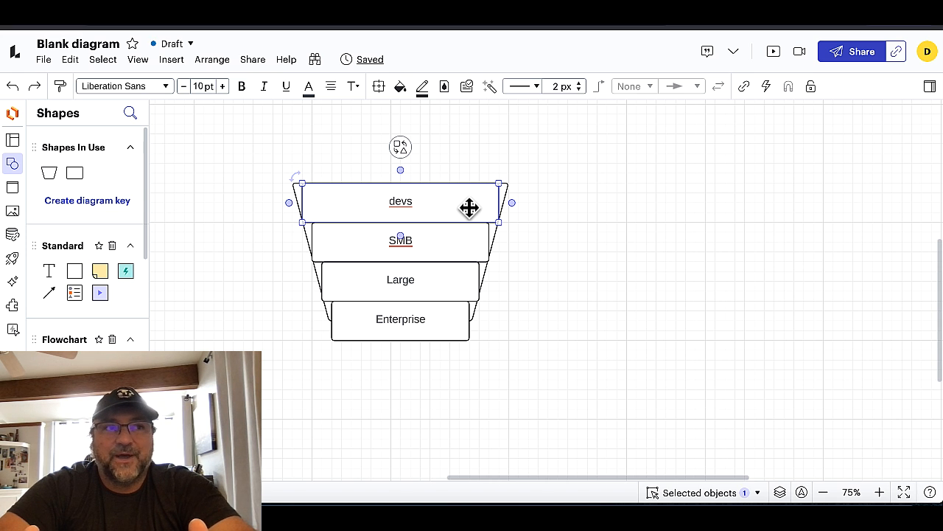
mouse_move(555, 221)
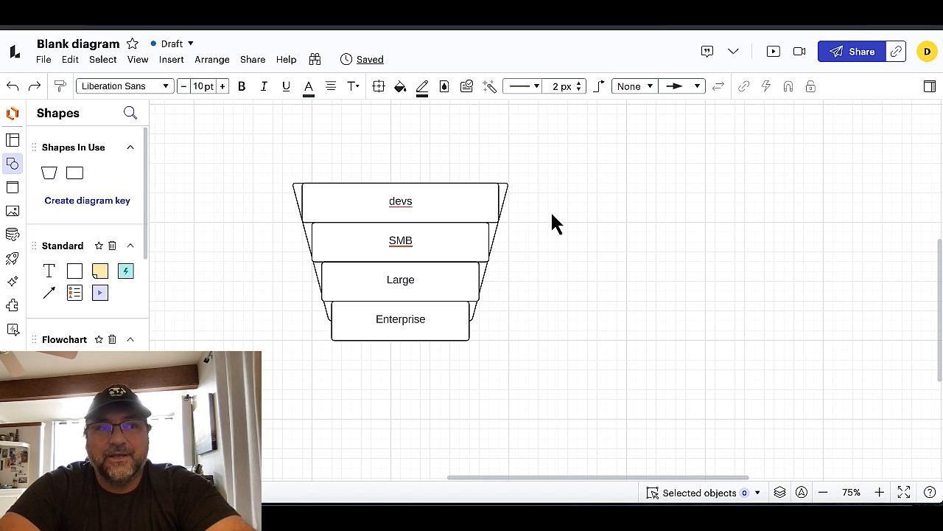
mouse_move(535, 223)
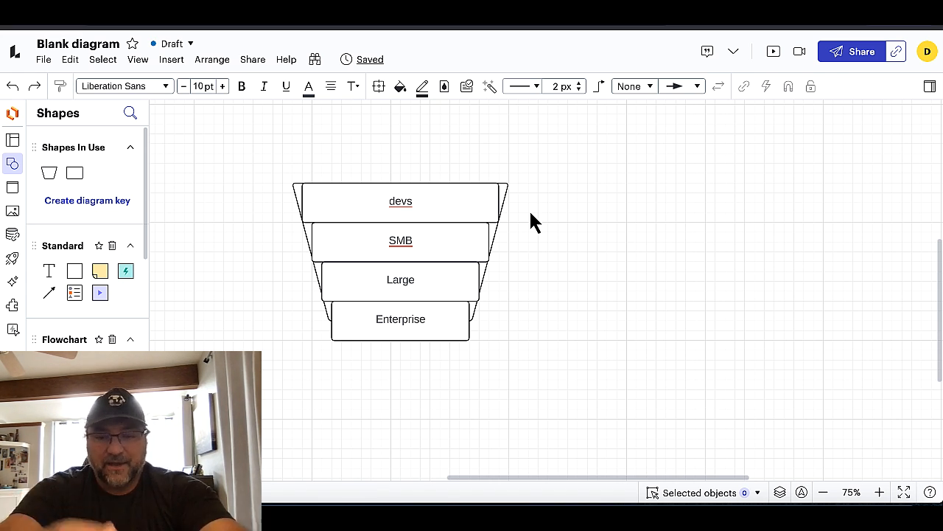
mouse_move(685, 155)
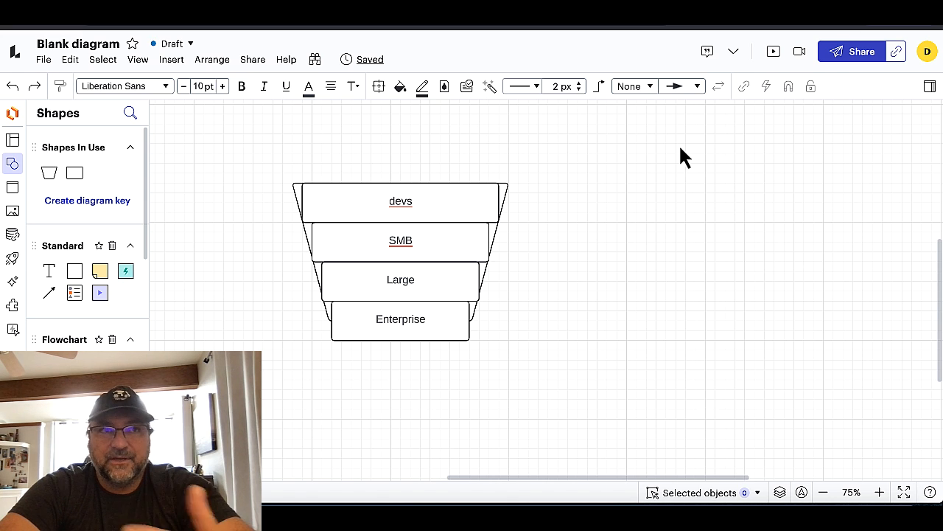
click(400, 200)
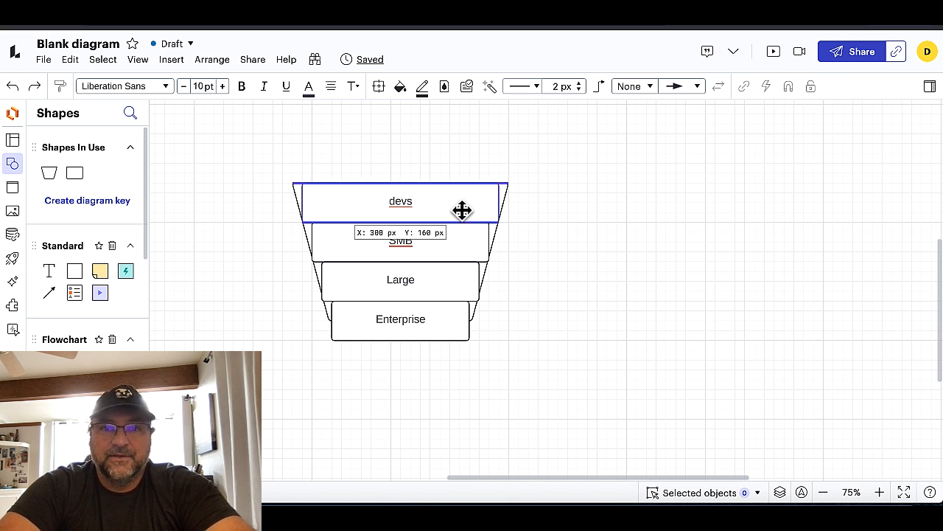
click(400, 201)
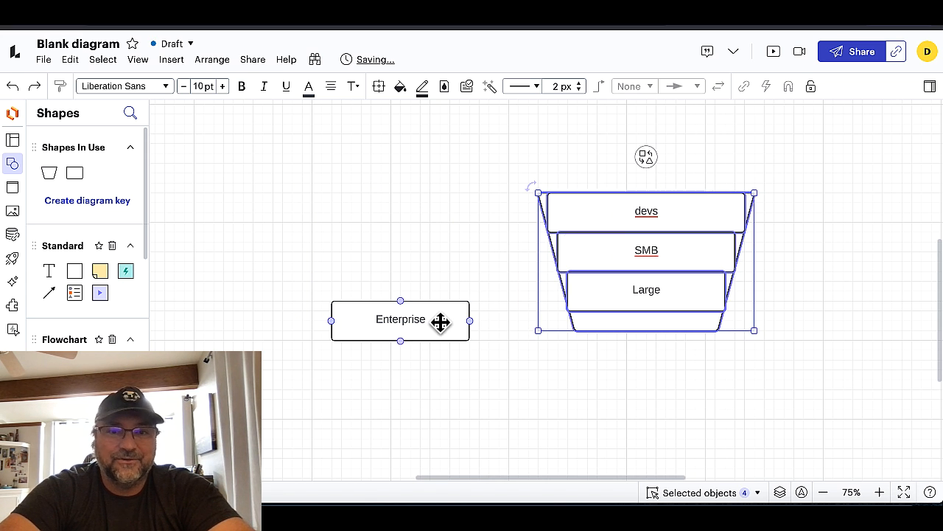
click(400, 319)
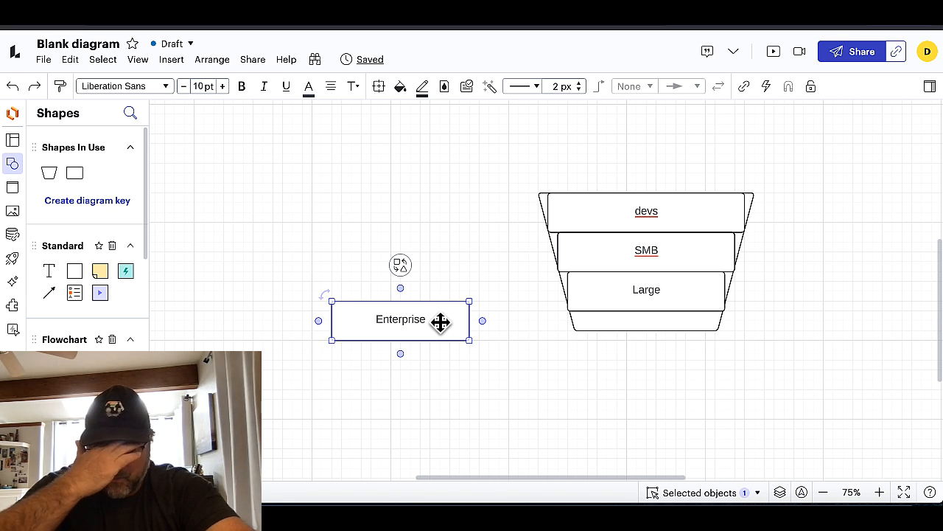
mouse_move(505, 352)
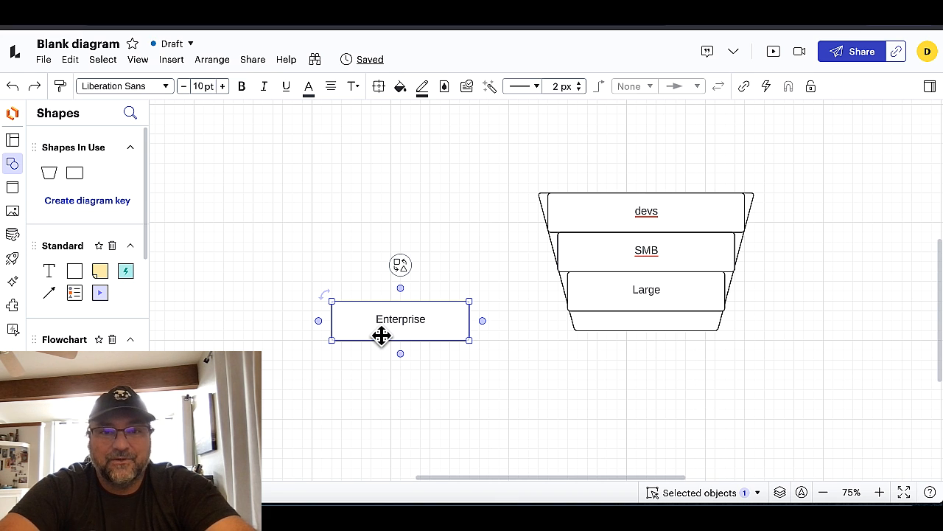
mouse_move(484, 385)
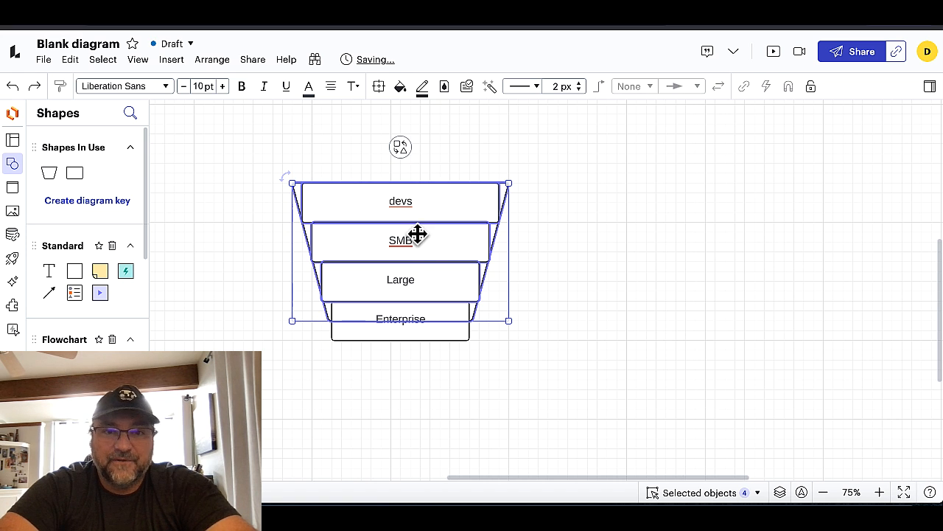
click(602, 285)
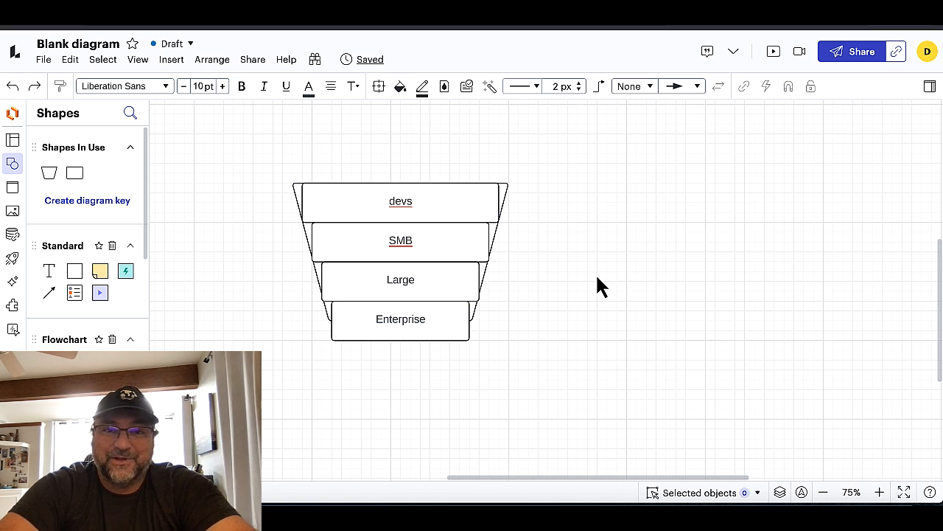
click(400, 202)
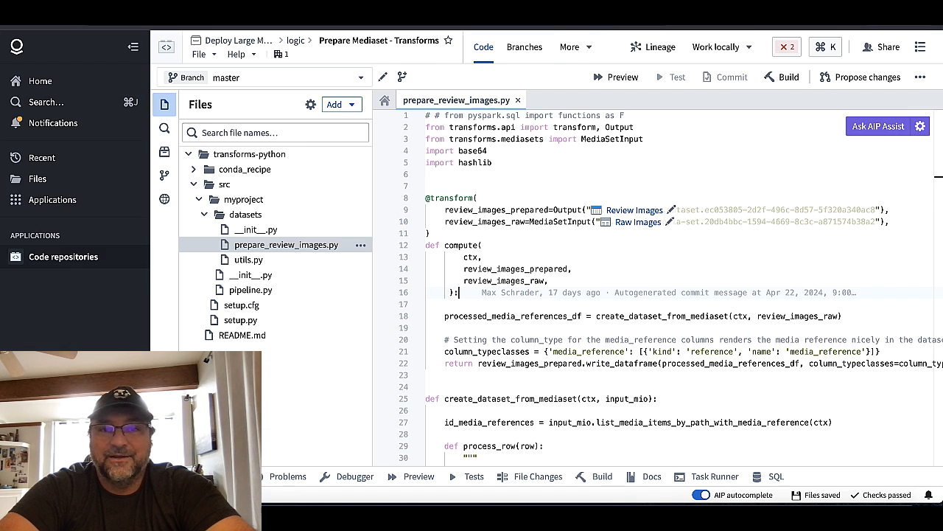
mouse_move(564, 328)
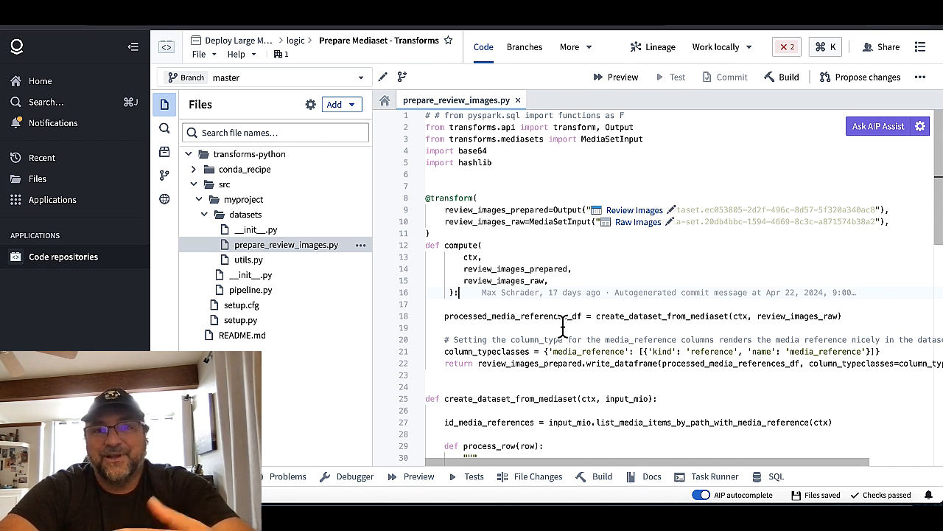
Scroll prepare_review_images.py down to show the process_row docstring.
scroll(down, 3)
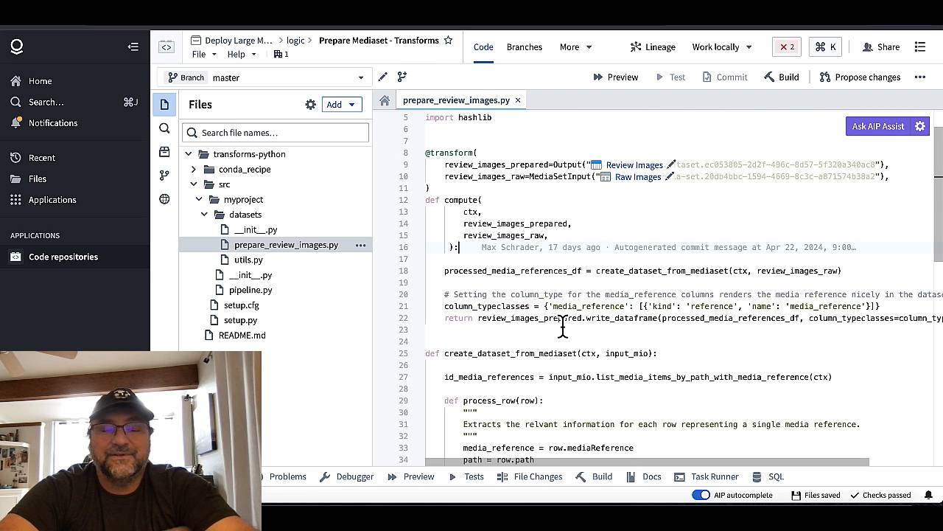